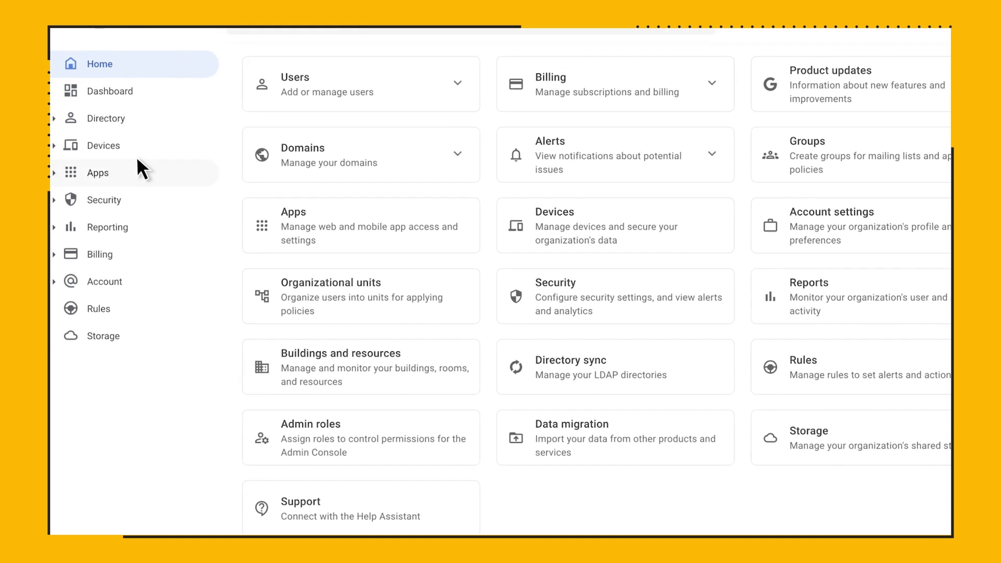
# Step: Open Devices > Chrome > Settings > Users & browsers for the Global Organization
pyautogui.click(103, 145)
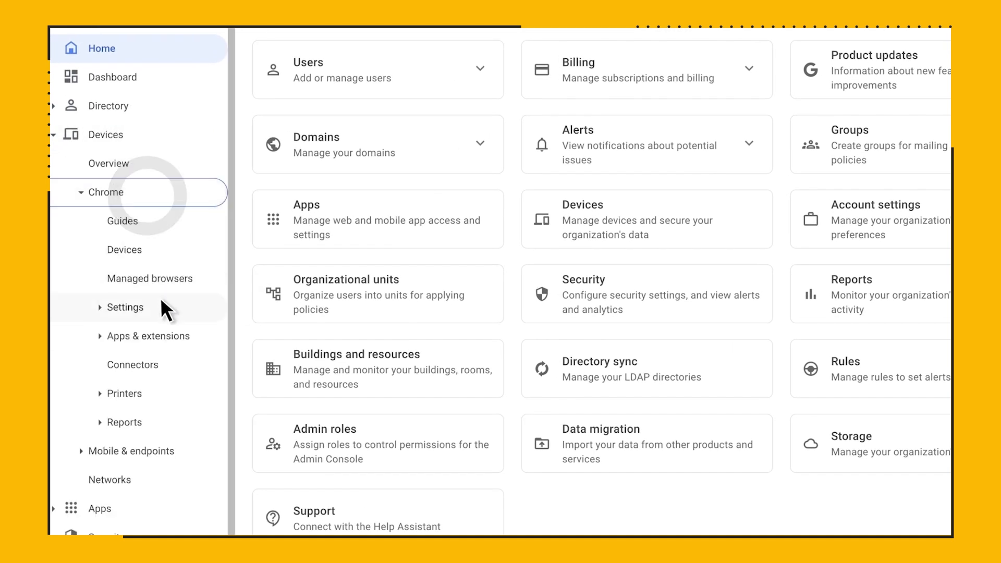
pyautogui.click(125, 307)
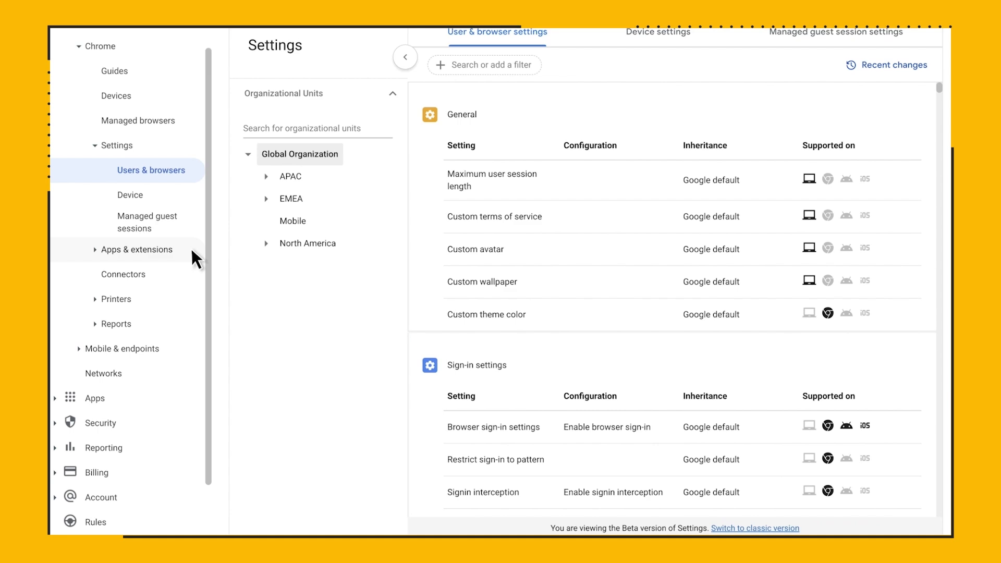
# Step: Filter the settings list by Platform to Chrome for Android
pyautogui.scroll(3)
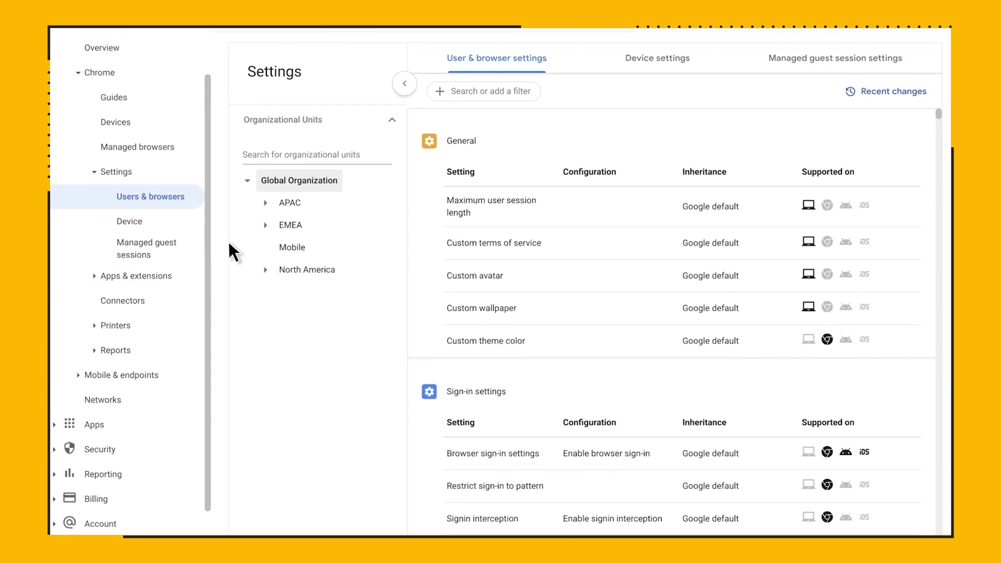
pyautogui.click(483, 90)
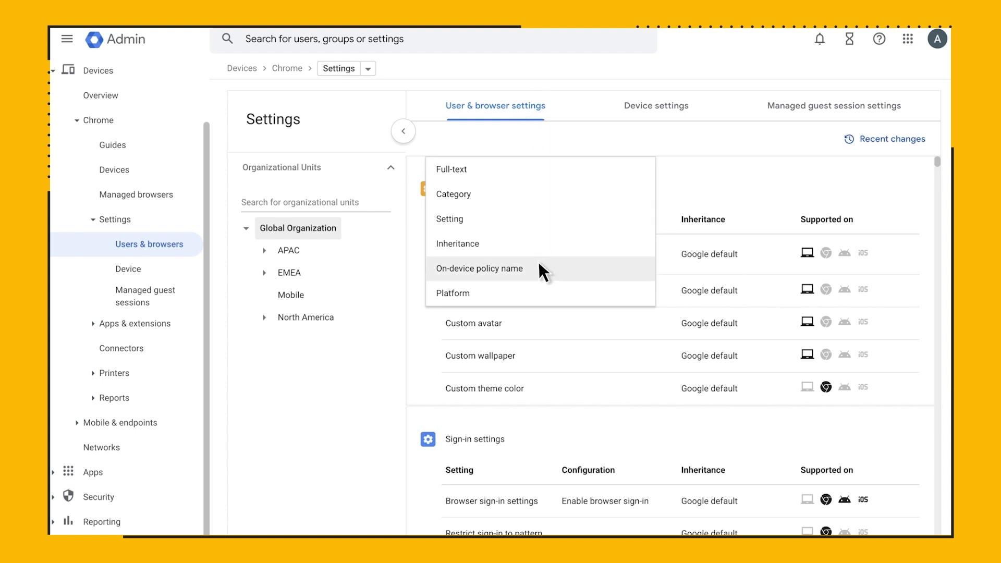
pyautogui.click(453, 293)
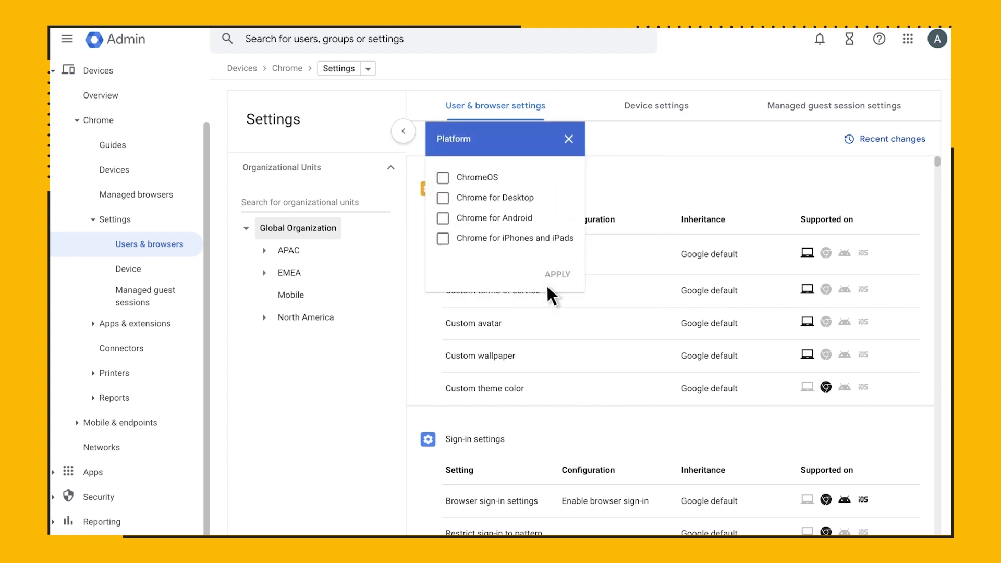
pyautogui.moveTo(497, 248)
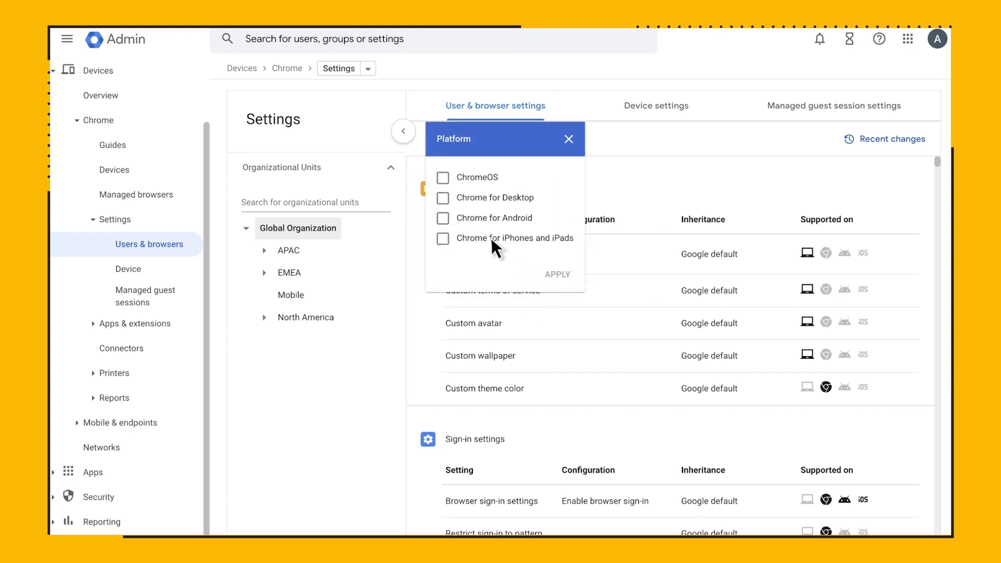
pyautogui.click(443, 218)
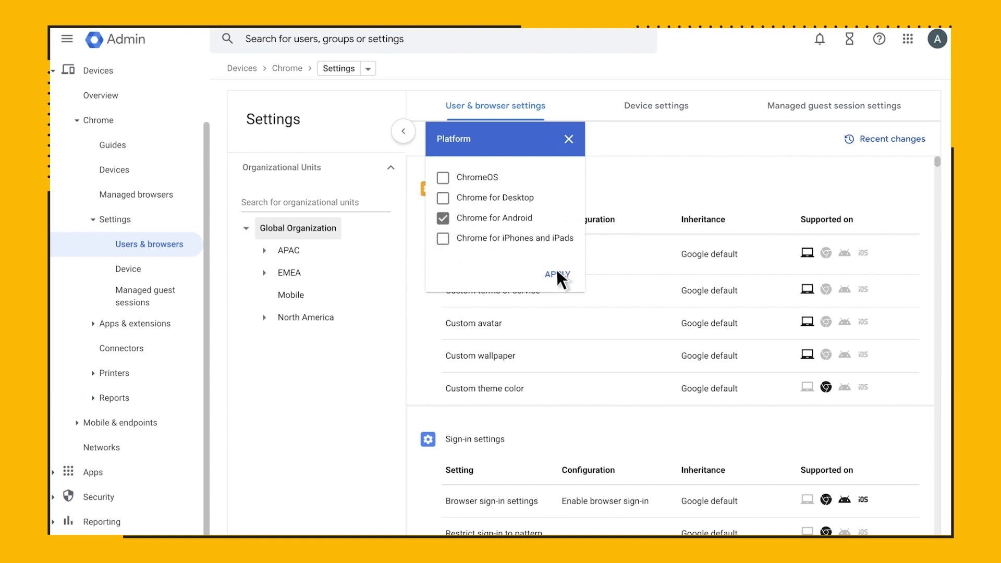
pyautogui.click(556, 274)
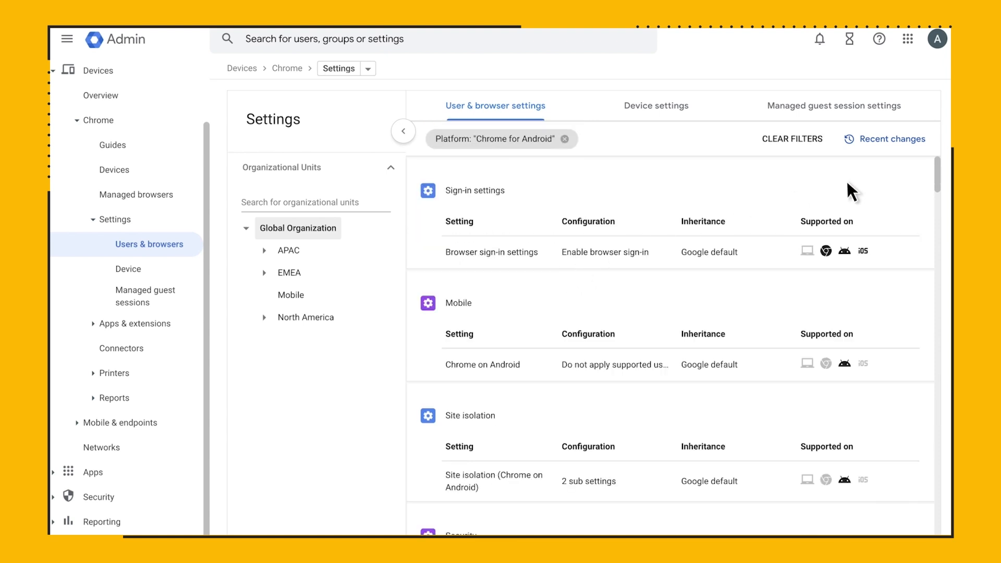
# Step: Review the Android-only settings, then edit the platform filter
pyautogui.scroll(-3)
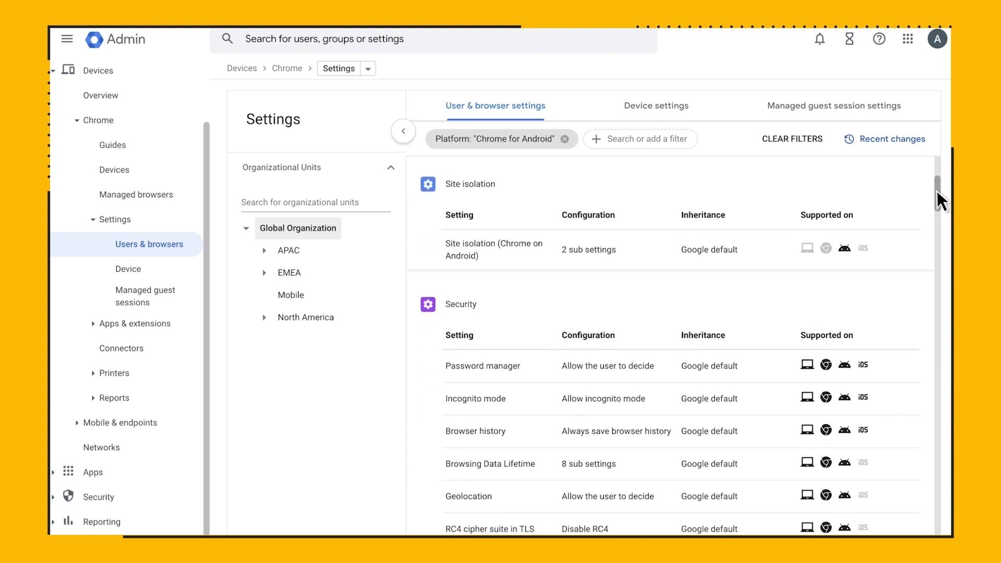
pyautogui.scroll(-3)
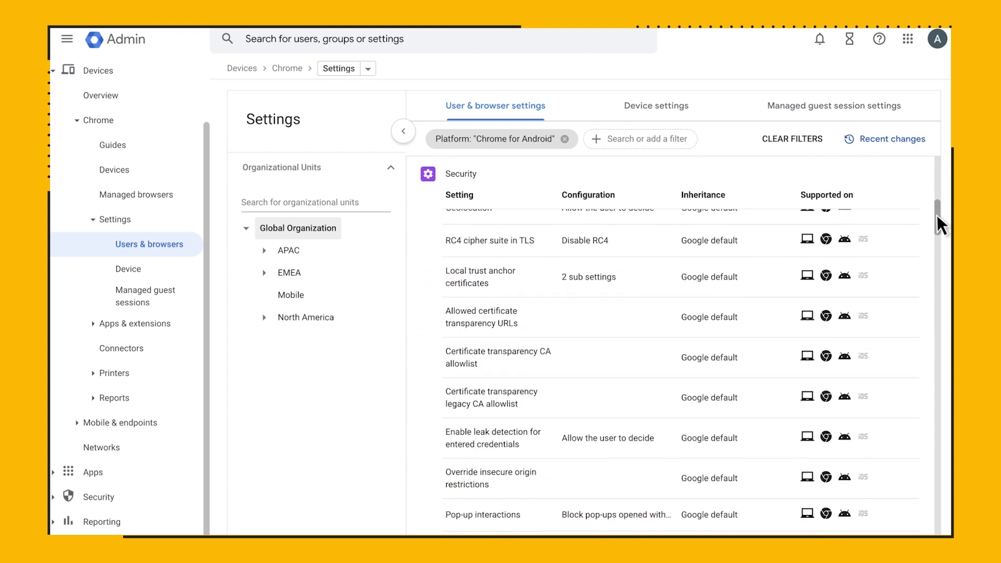
pyautogui.scroll(-3)
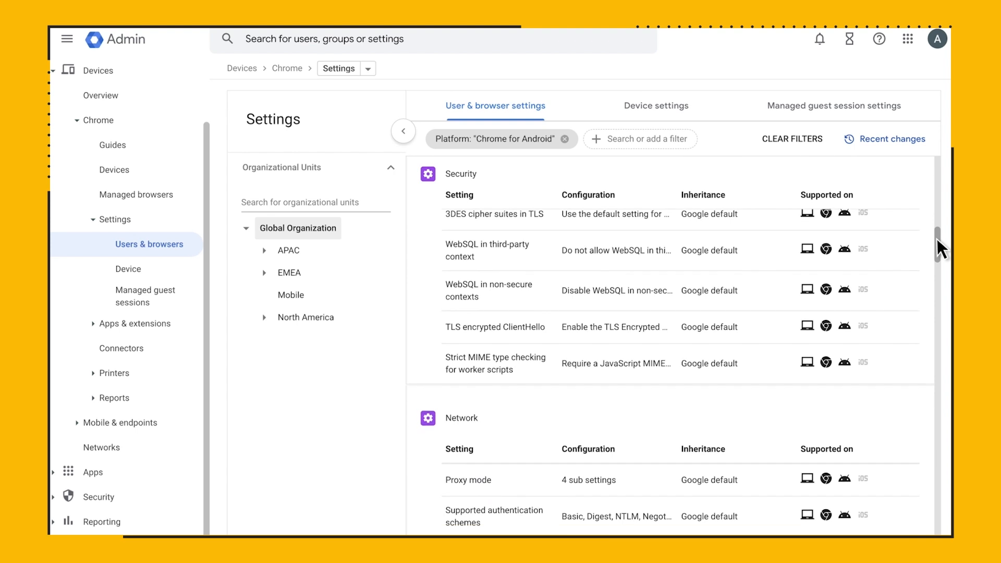
pyautogui.scroll(-3)
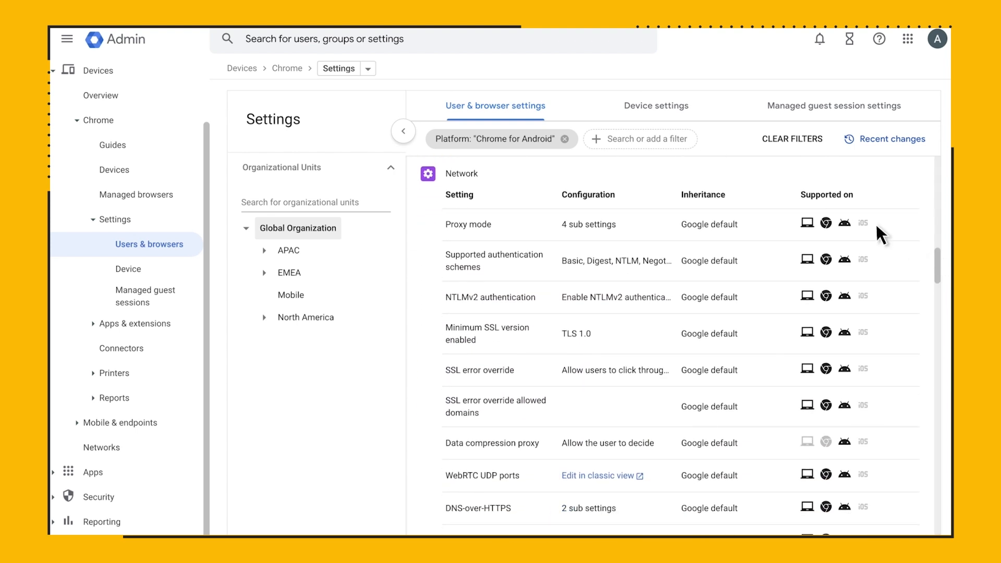
pyautogui.click(501, 139)
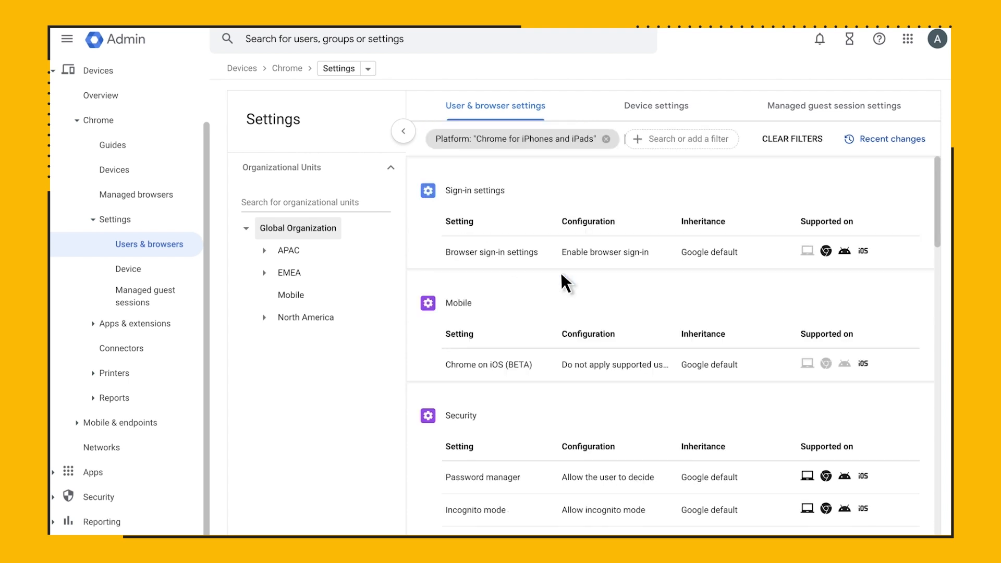
# Step: Scroll through the settings list filtered to Chrome for iPhones and iPads
pyautogui.scroll(-3)
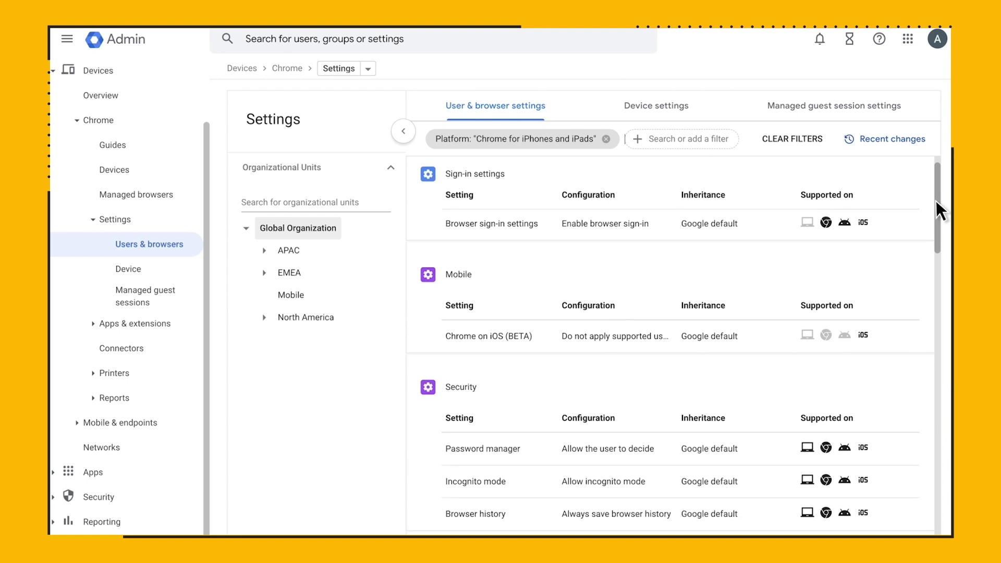
pyautogui.scroll(-3)
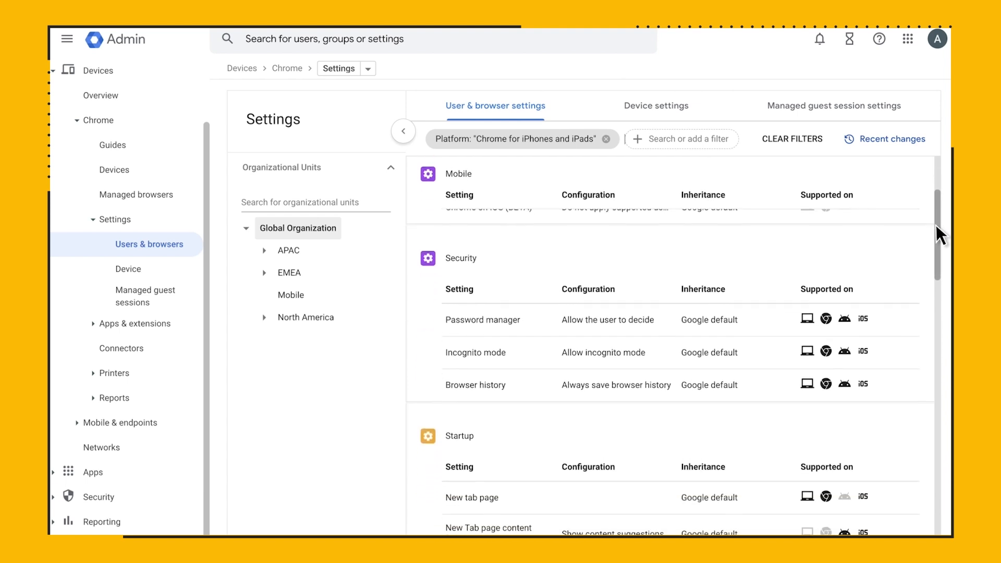
pyautogui.scroll(-3)
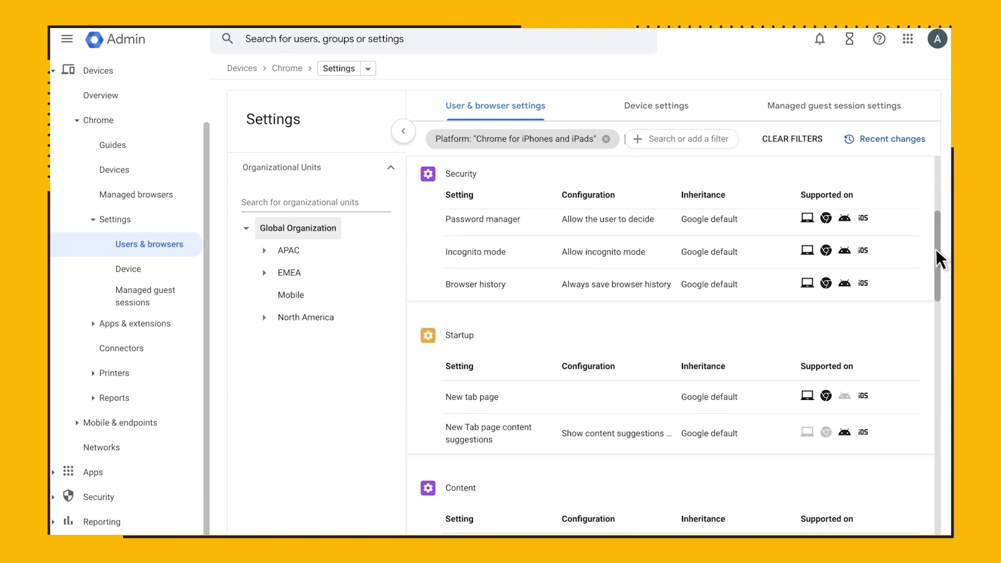
pyautogui.scroll(-3)
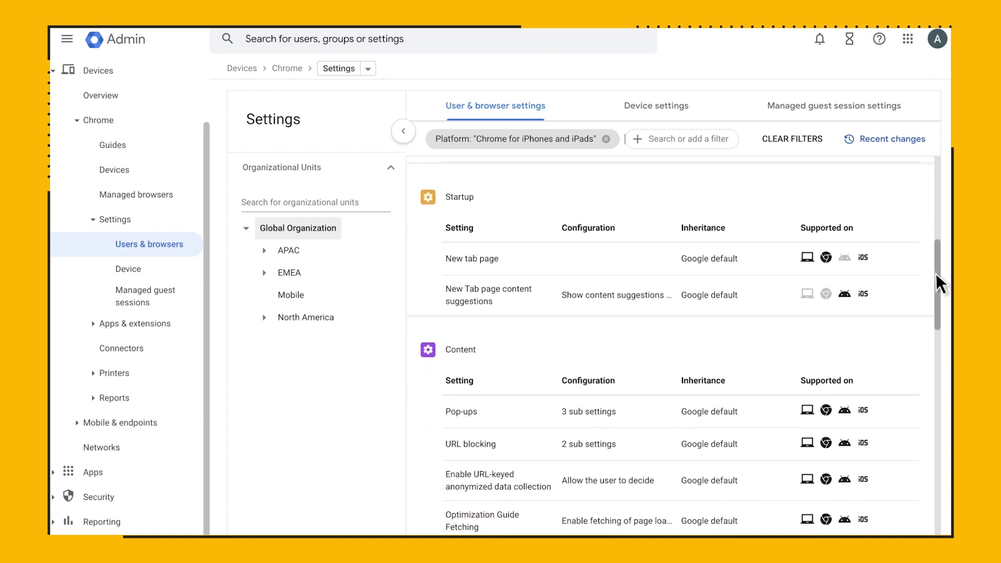
pyautogui.scroll(-3)
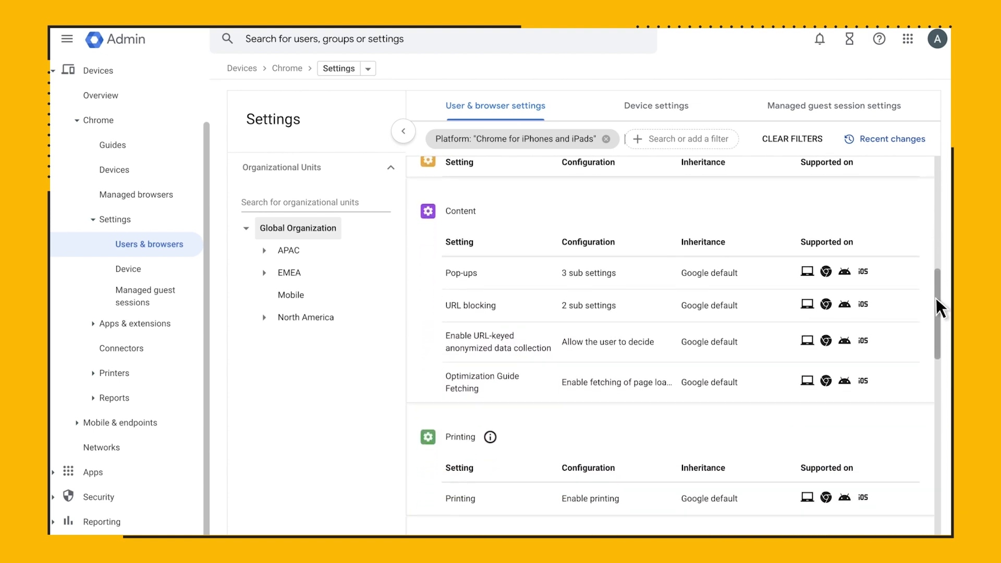
pyautogui.scroll(-3)
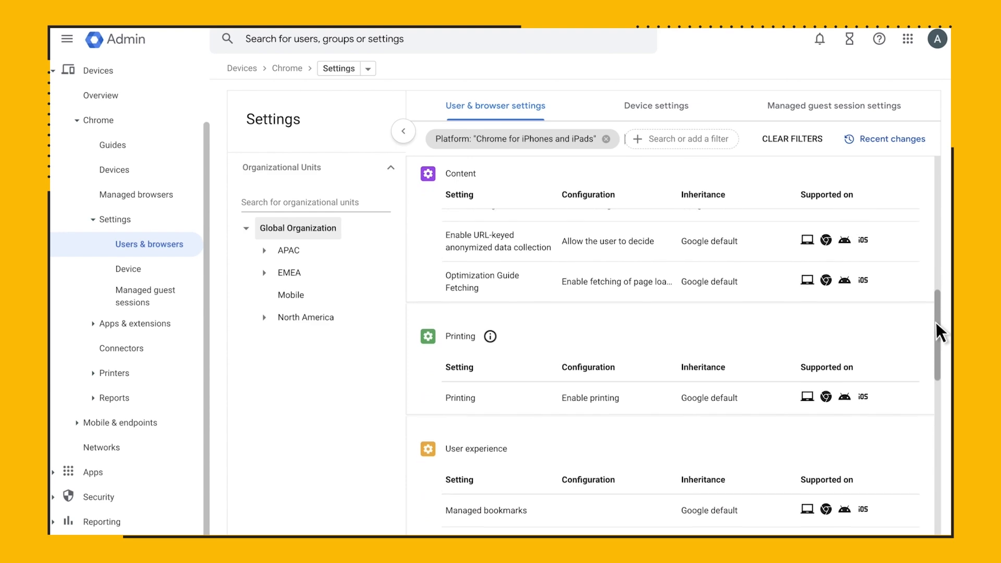
pyautogui.scroll(-3)
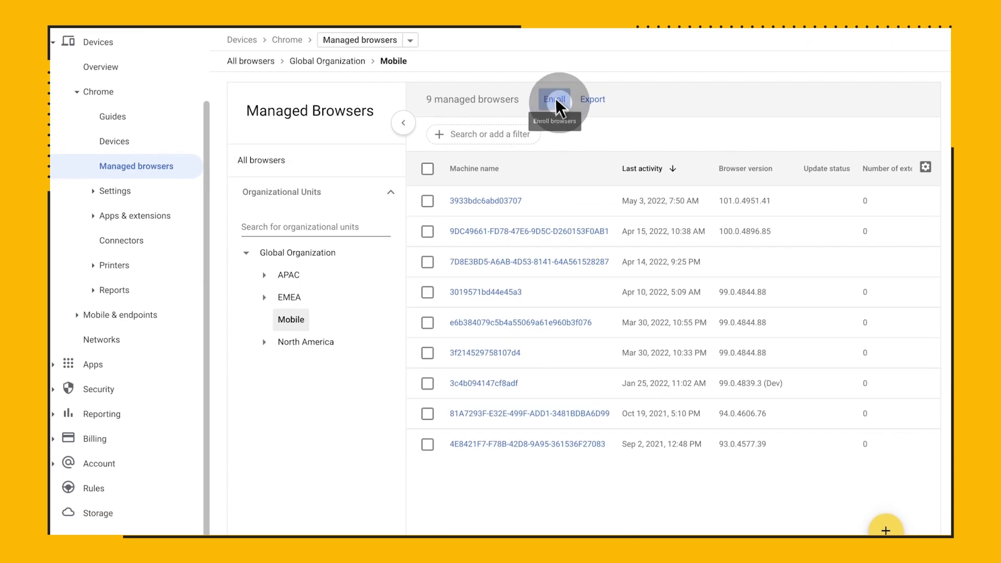
# Step: Open the Enroll dialog for the Mobile OU to show its enrollment token
pyautogui.click(553, 99)
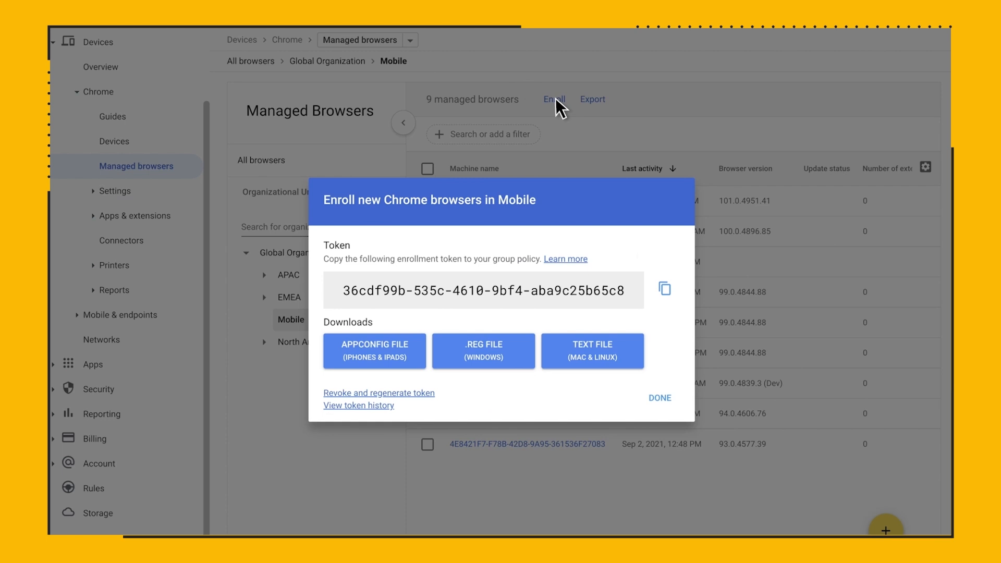
pyautogui.moveTo(665, 288)
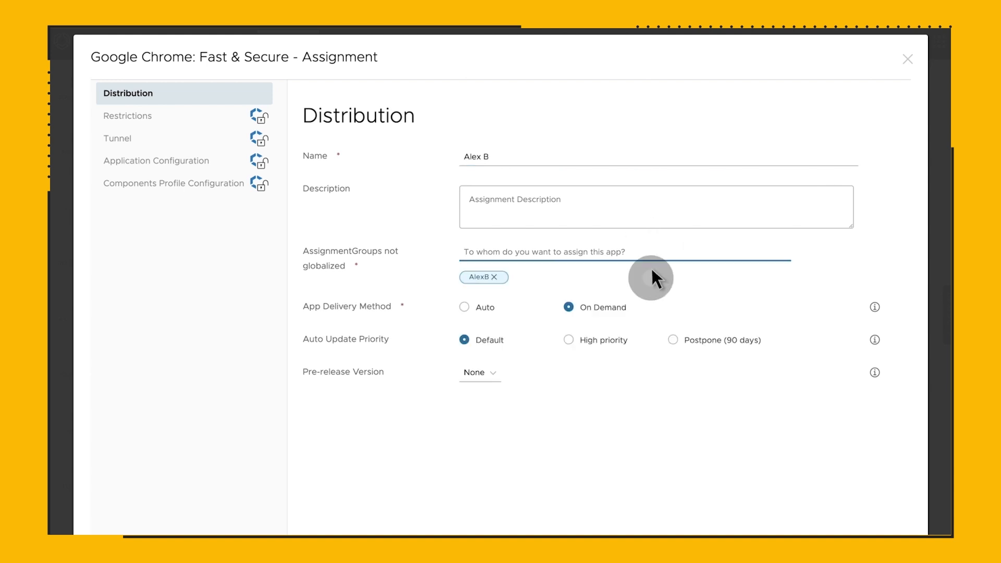
# Step: Enable Send Configuration with the cloud policy enrollment token, then create and publish
pyautogui.click(156, 160)
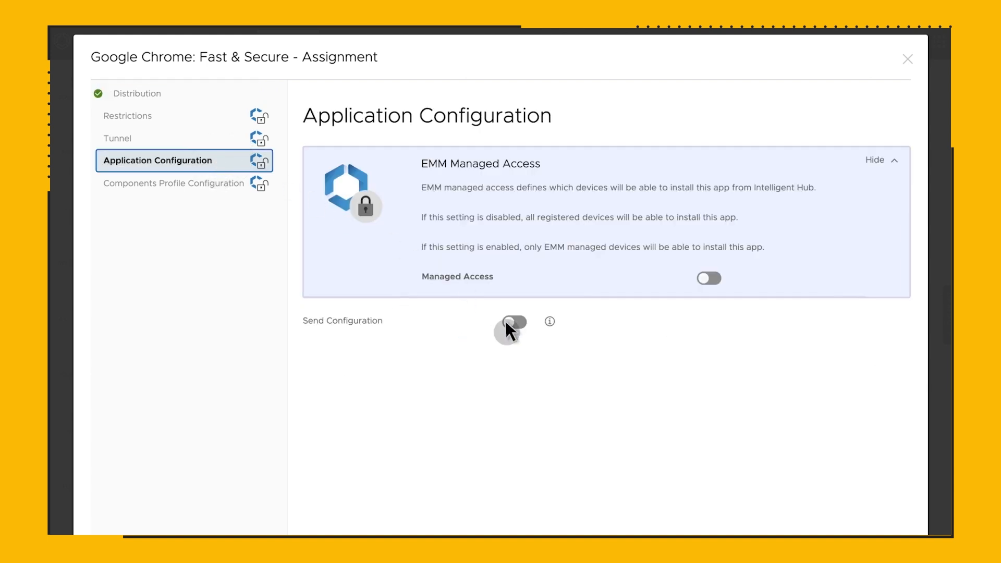
pyautogui.click(510, 325)
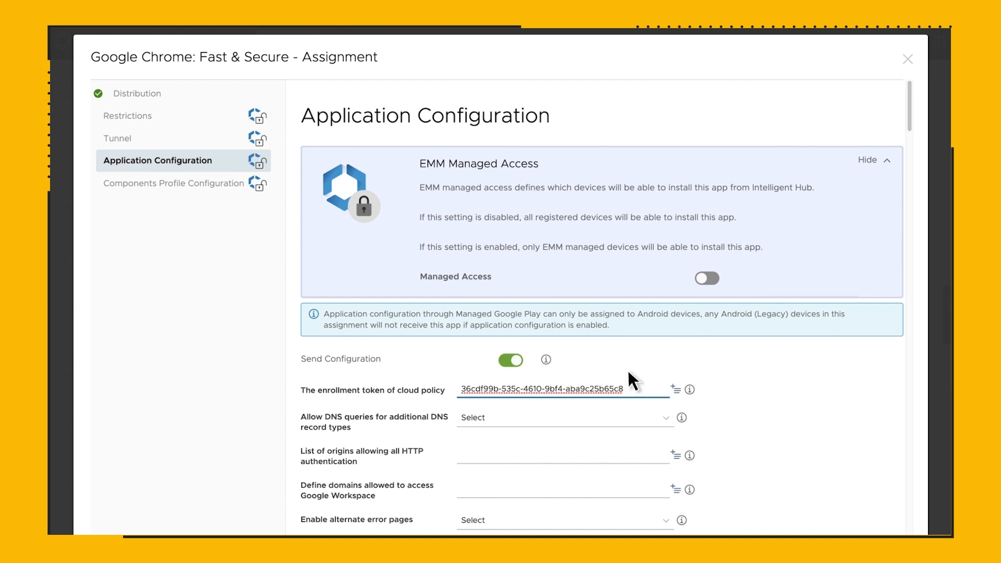
pyautogui.scroll(-3)
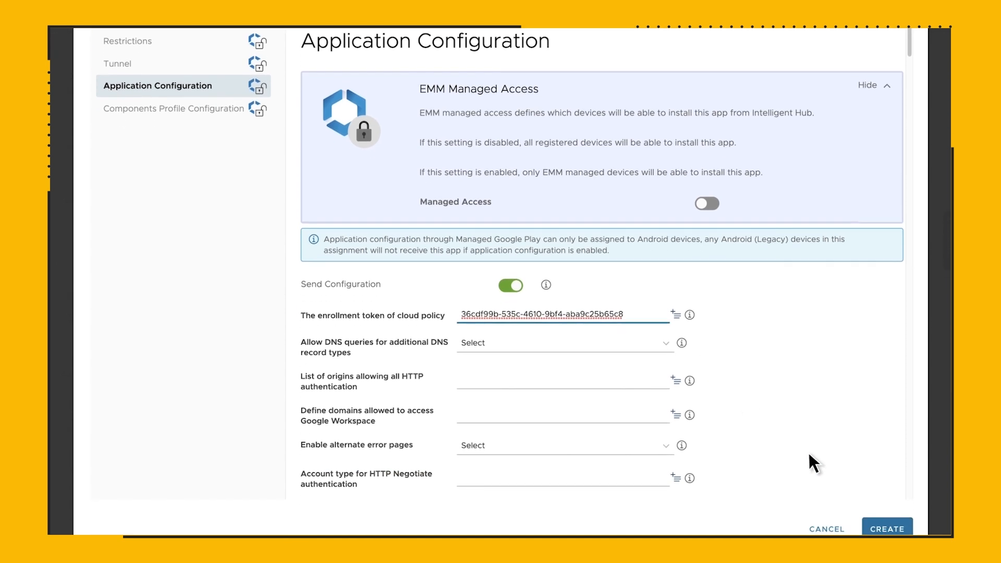
pyautogui.click(886, 529)
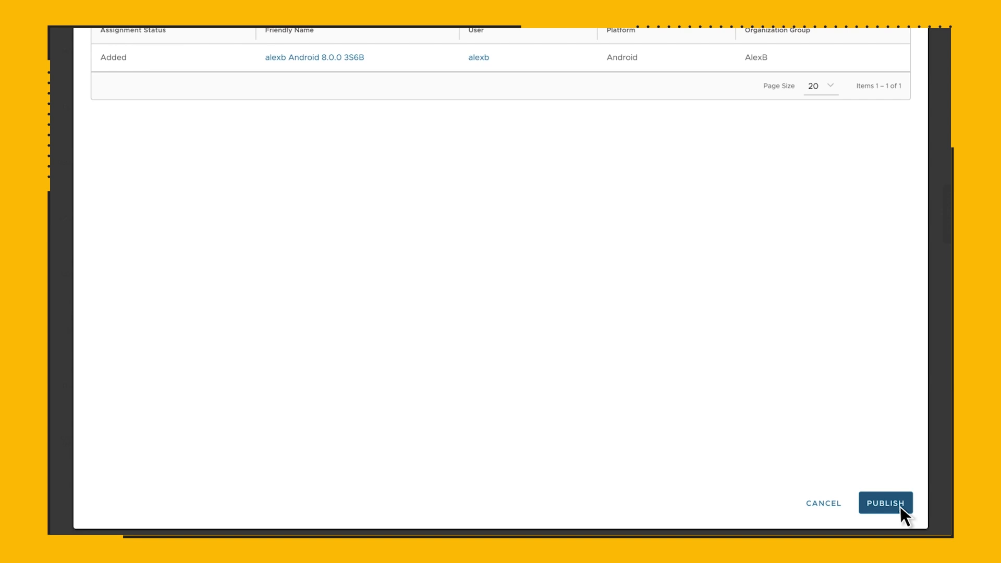
pyautogui.click(885, 503)
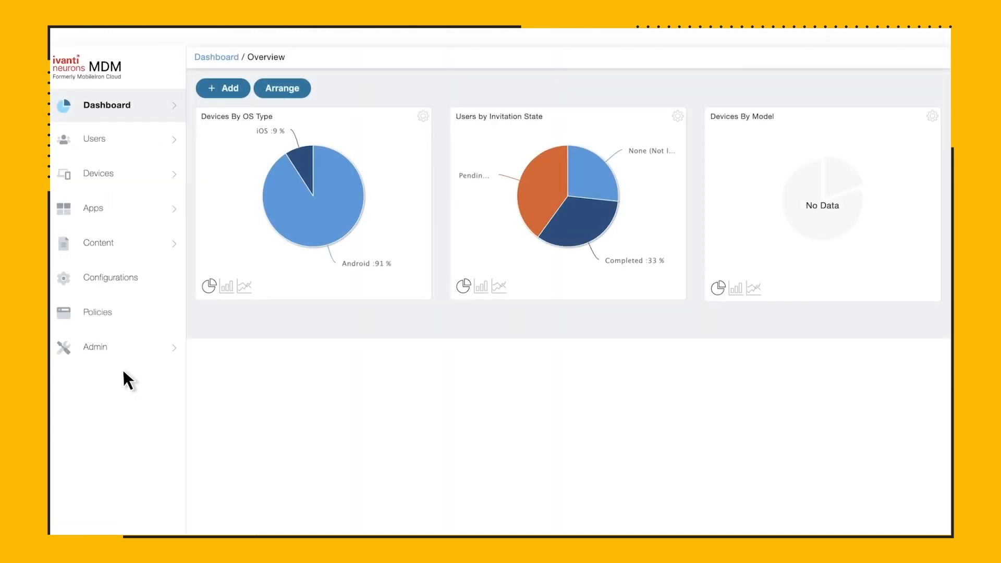
# Step: Open Apps > App Catalog > Google Chrome (iOS) > App Configurations
pyautogui.click(94, 208)
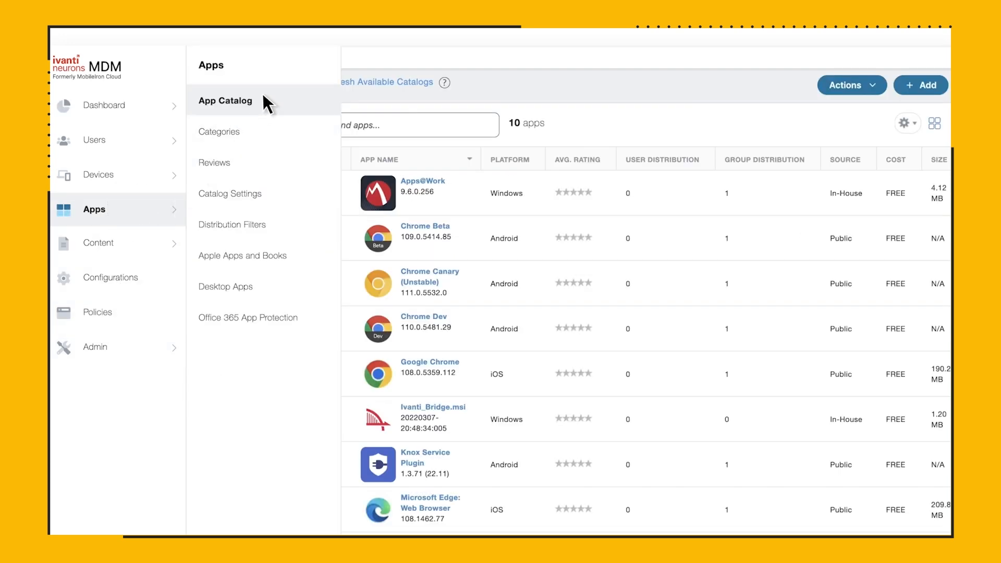
pyautogui.click(225, 101)
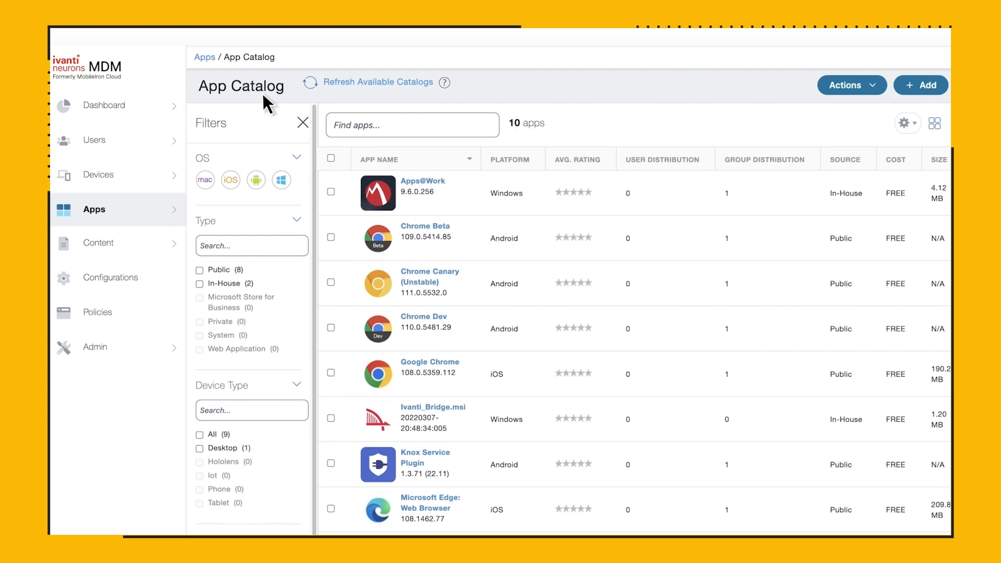
pyautogui.moveTo(353, 377)
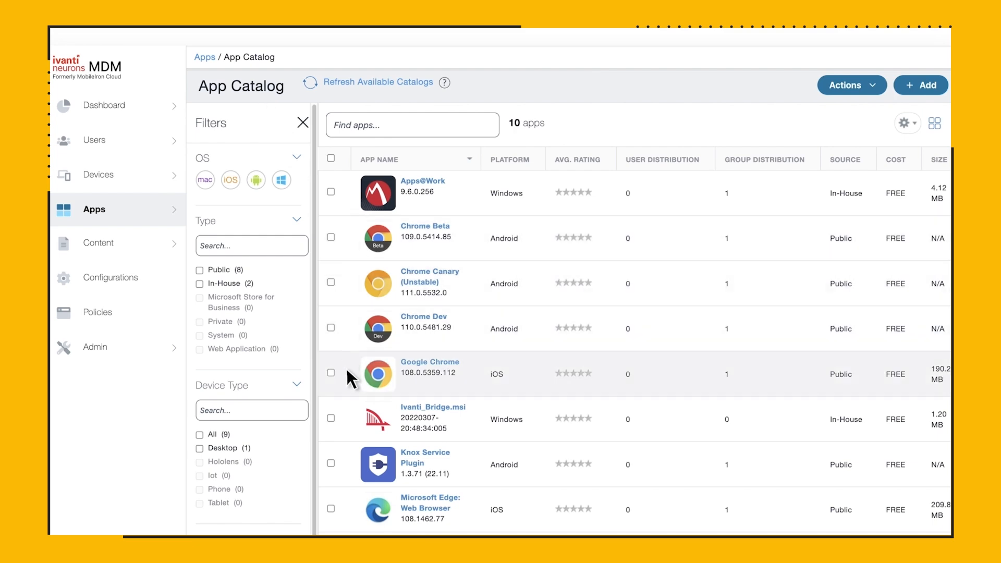
pyautogui.click(429, 362)
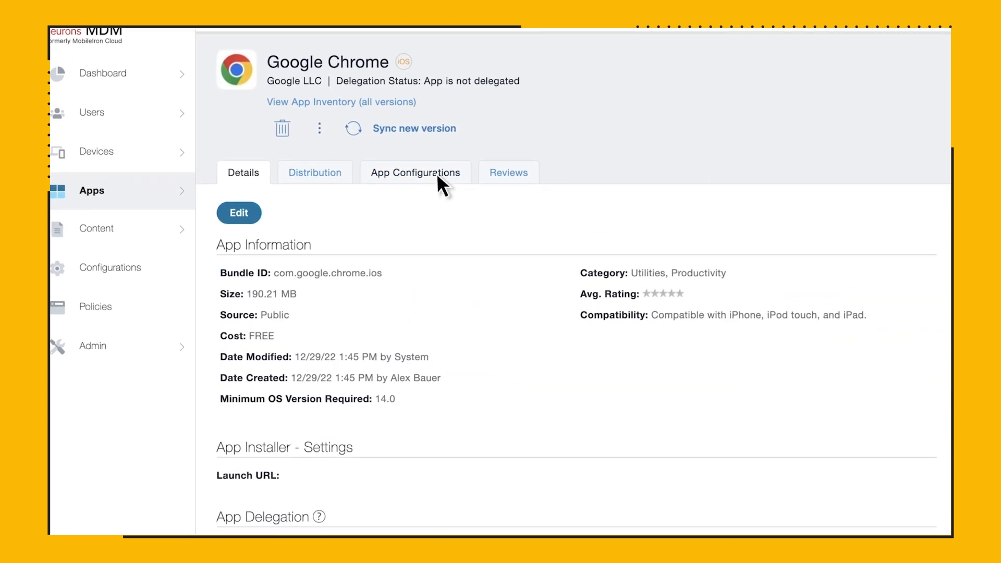
pyautogui.click(414, 172)
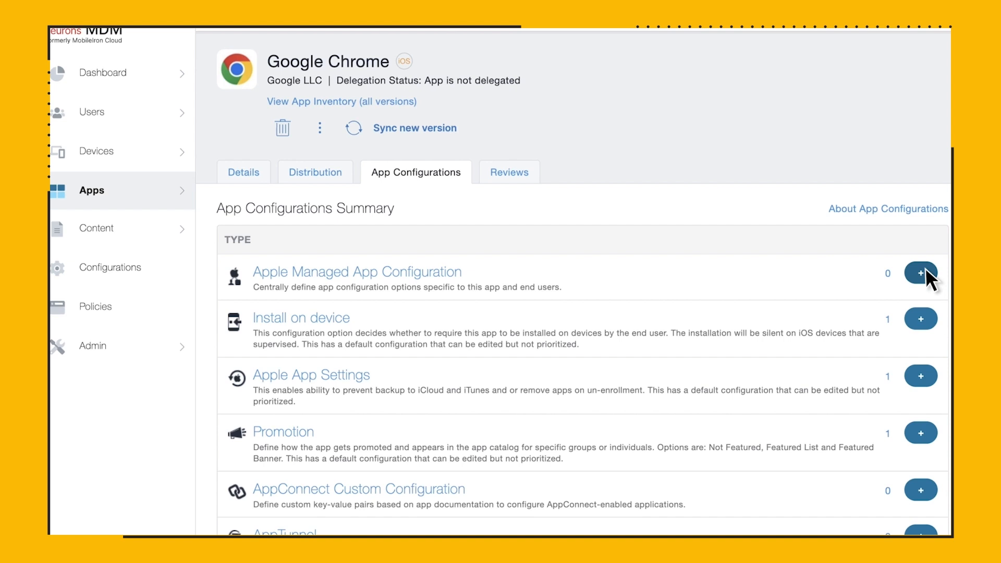
# Step: Add an Apple Managed App Configuration named 'Chrome Browser…' with the token, for Everyone with App
pyautogui.click(919, 273)
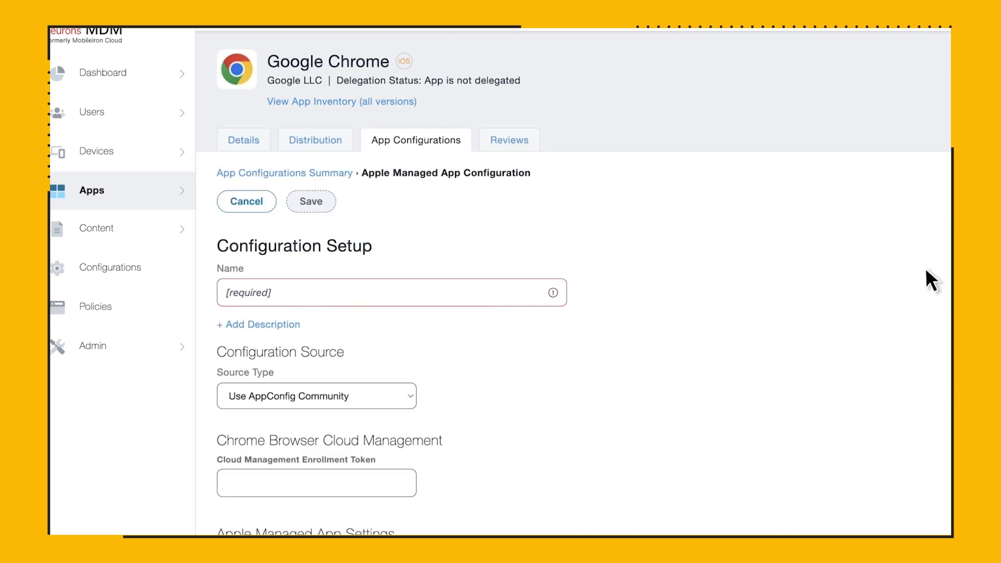
pyautogui.write('Chrome Browser Cloud Management Mobile OU')
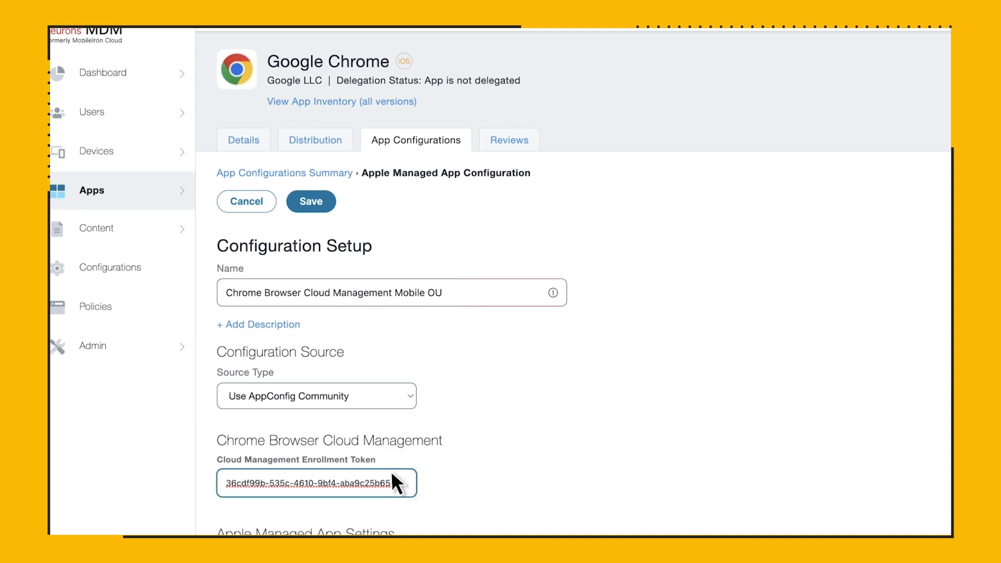
pyautogui.scroll(-3)
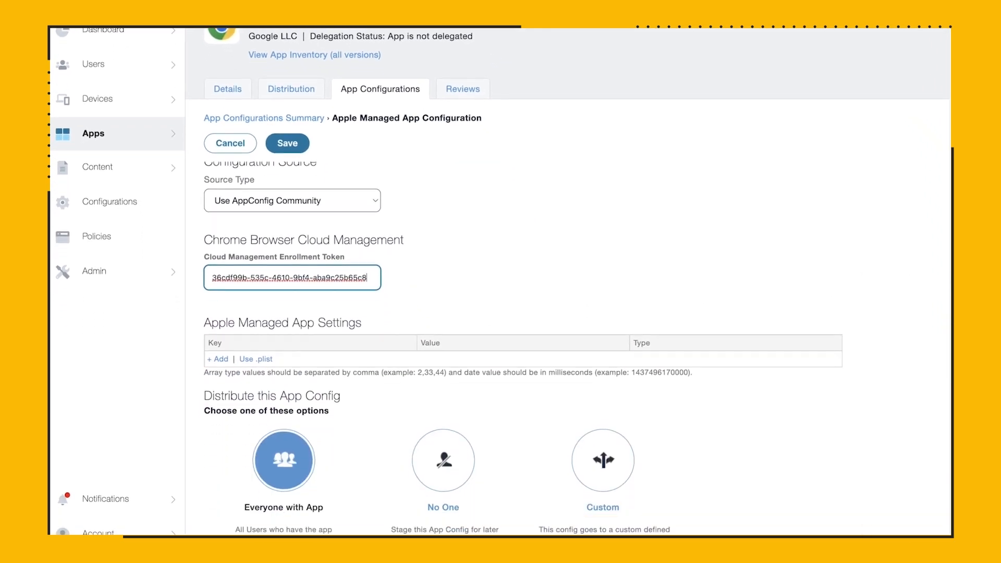
pyautogui.click(283, 460)
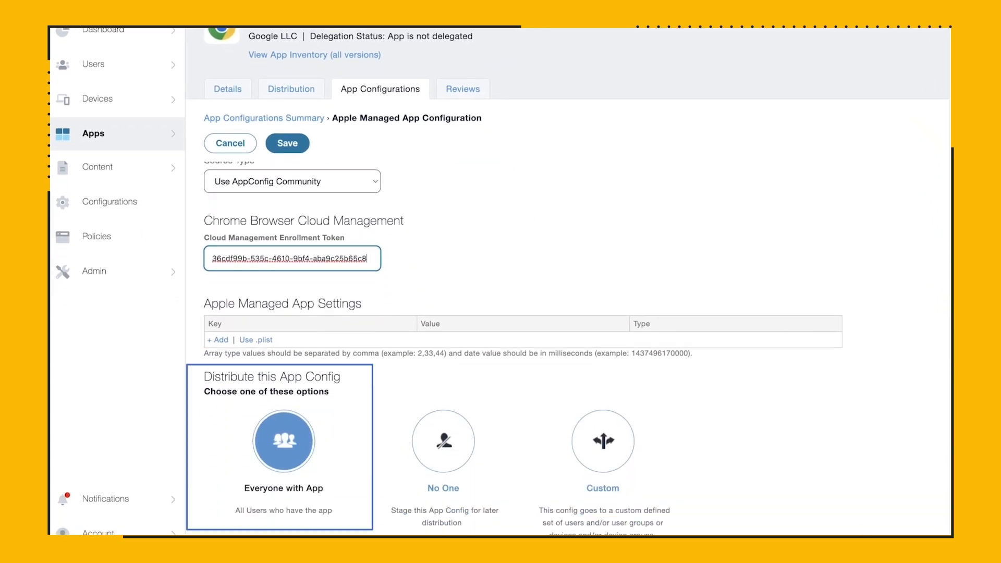